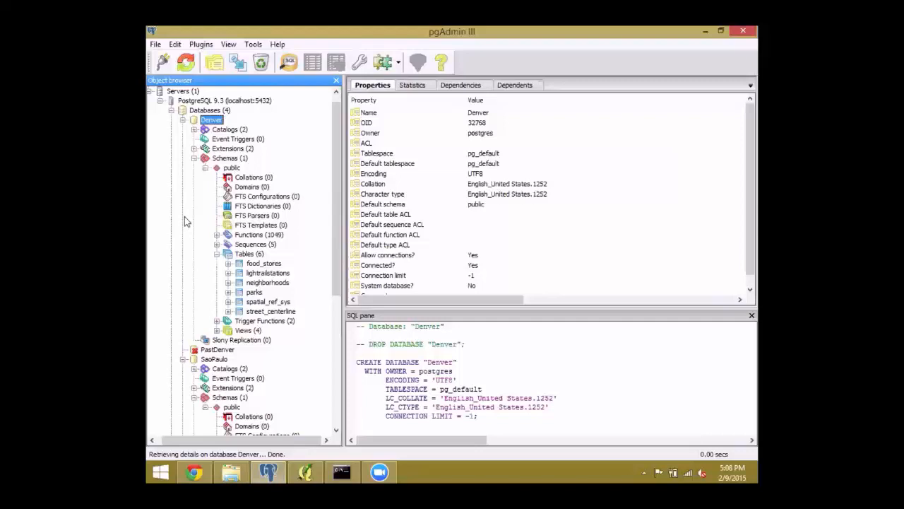
pyautogui.moveTo(175, 247)
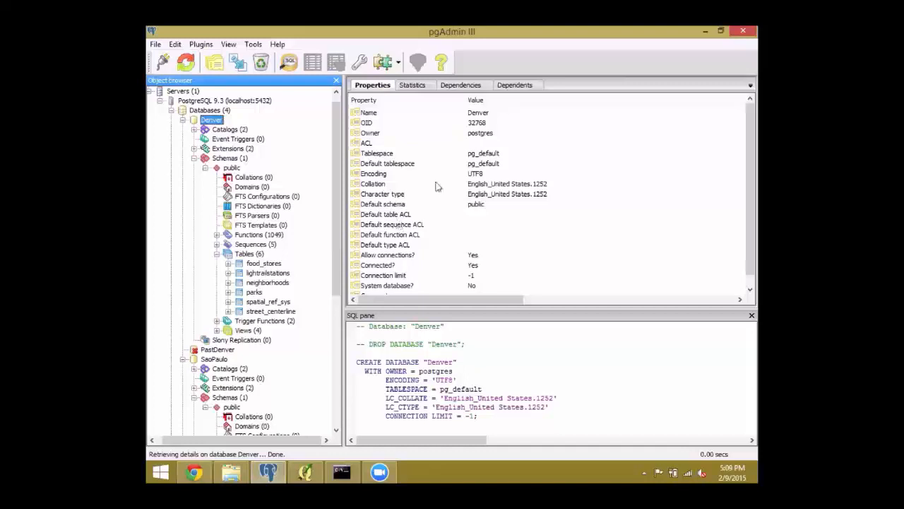
# Bring up the Denver database's context menu and choose the query tool action
pyautogui.rightClick(210, 118)
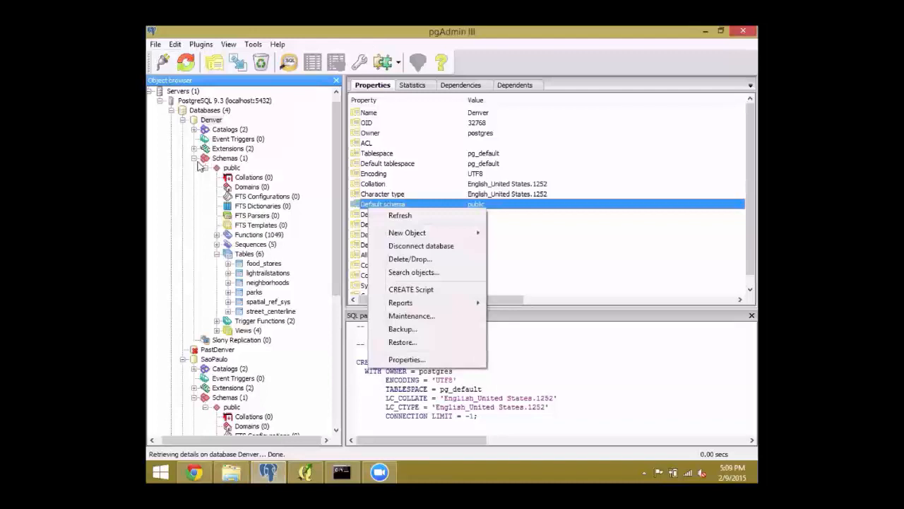
pyautogui.click(211, 119)
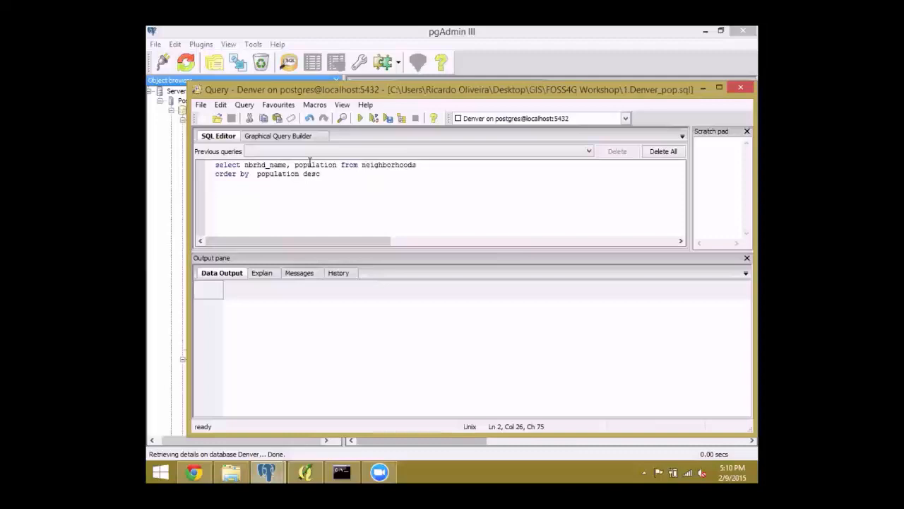
pyautogui.moveTo(358, 119)
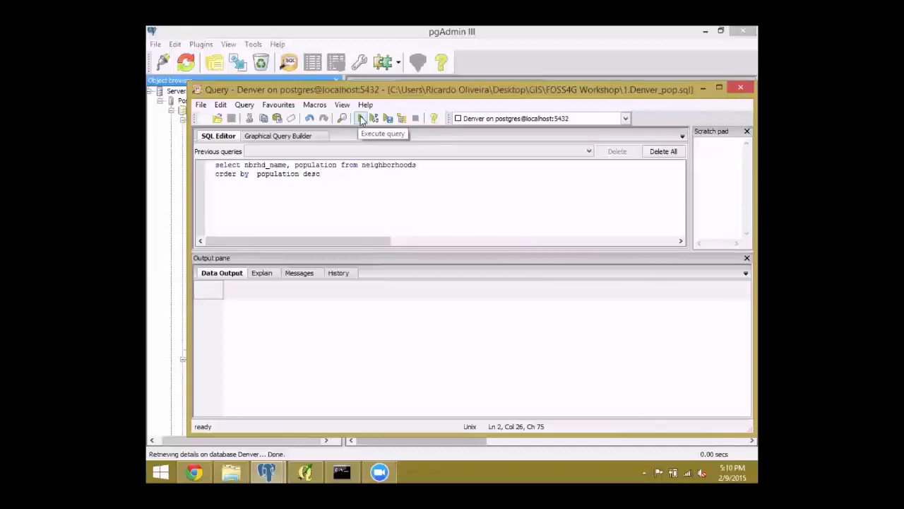
# Run the neighborhood population query, inspect Montbello at the top, then rerun with only 'population' selected
pyautogui.click(361, 119)
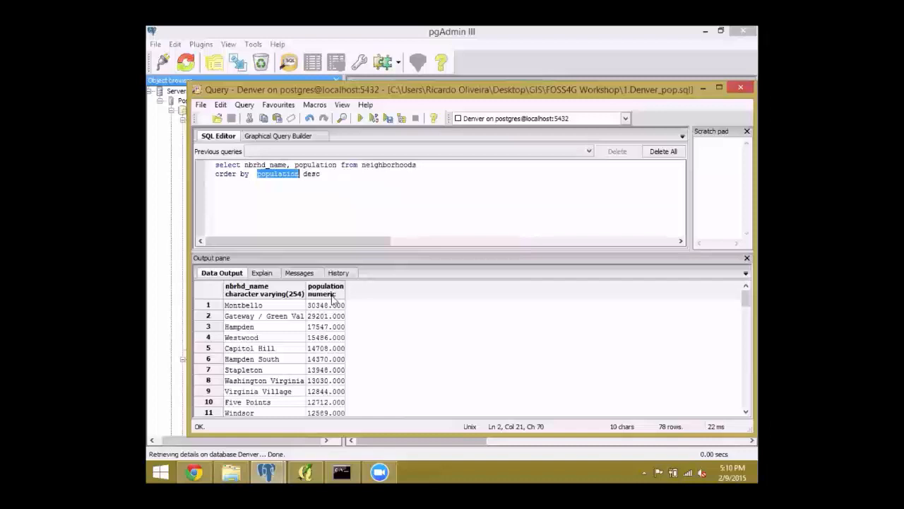
pyautogui.click(243, 306)
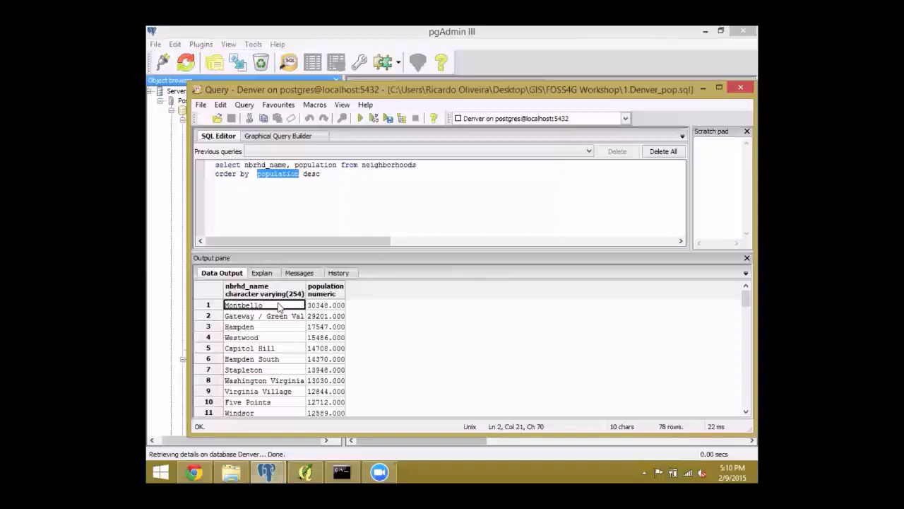
pyautogui.click(325, 359)
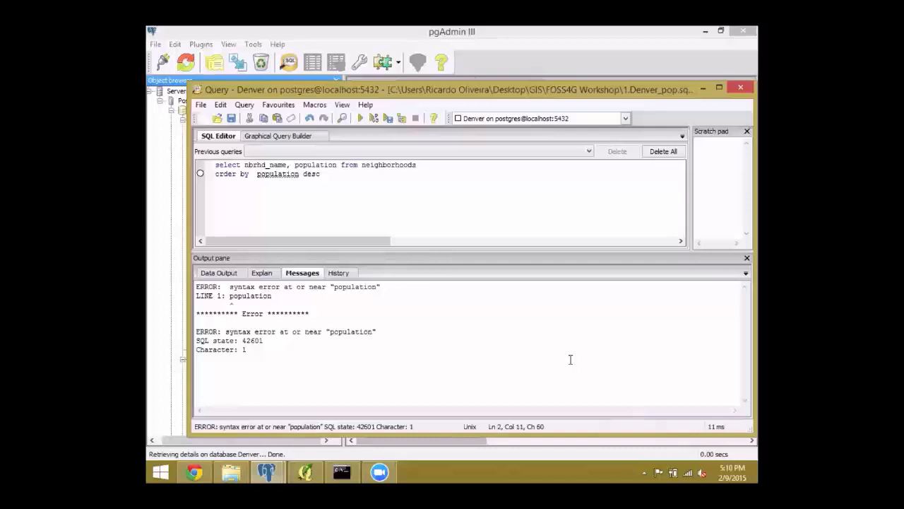
# Deselect the text so the full population query can run again
pyautogui.click(217, 118)
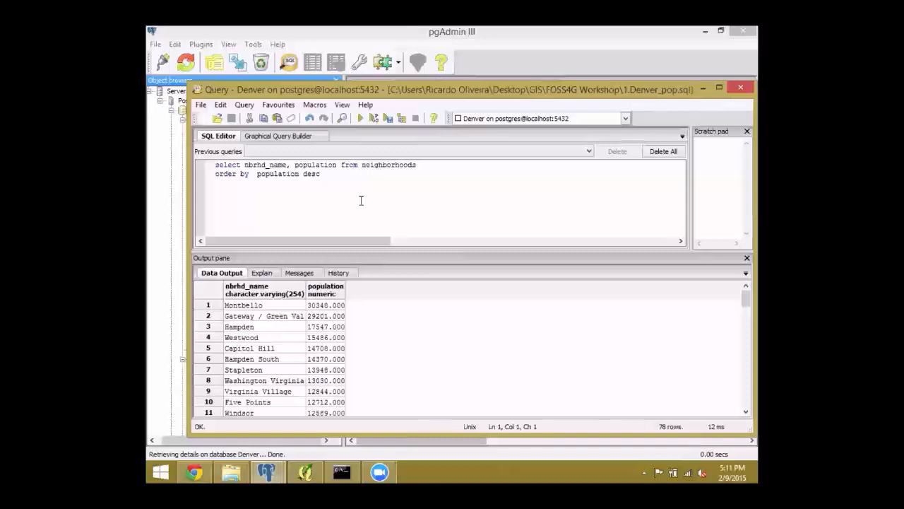
pyautogui.moveTo(353, 325)
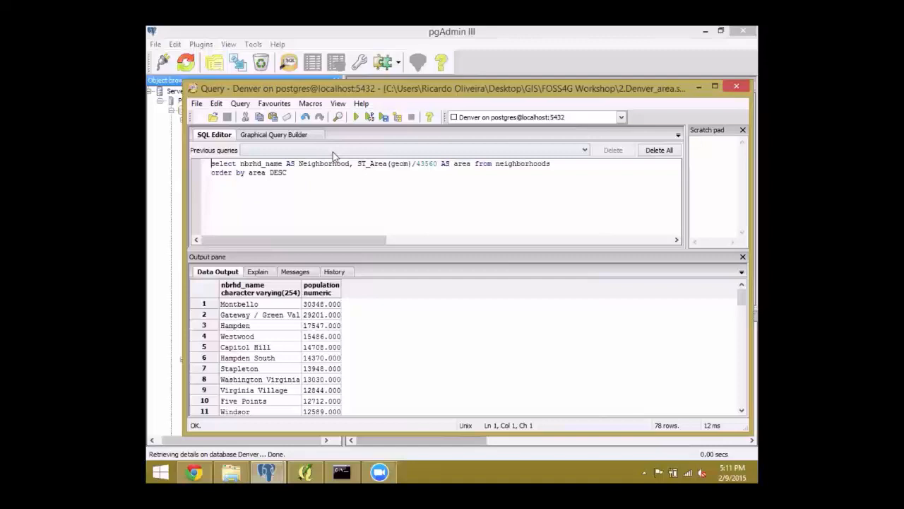
# Mark a word in the Denver_area.sql query text
pyautogui.doubleClick(370, 164)
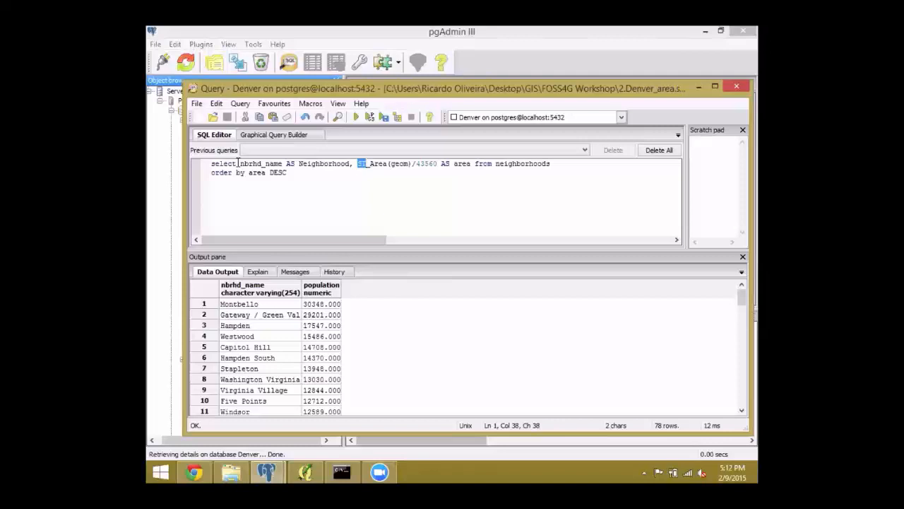
pyautogui.doubleClick(323, 163)
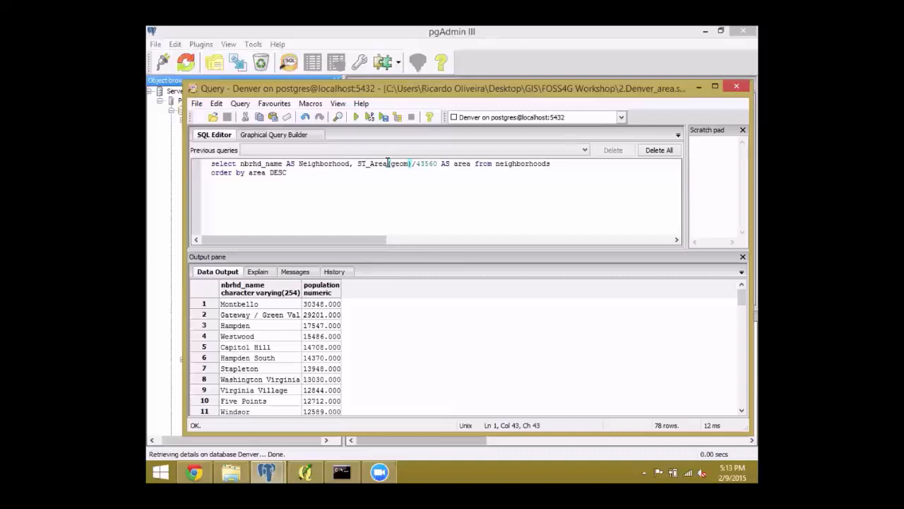
pyautogui.click(286, 173)
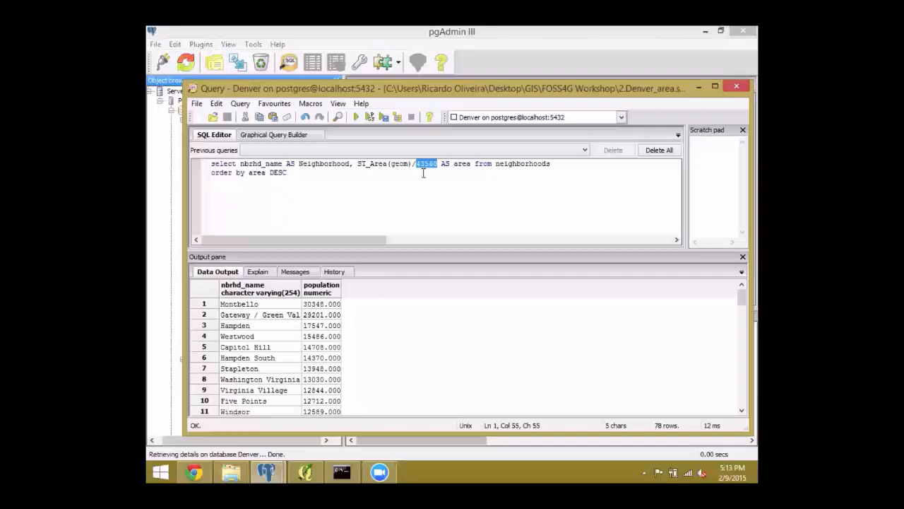
# Run the ST_Area(geom)/43560 acres query and inspect DIA's top-ranked area value
pyautogui.click(357, 116)
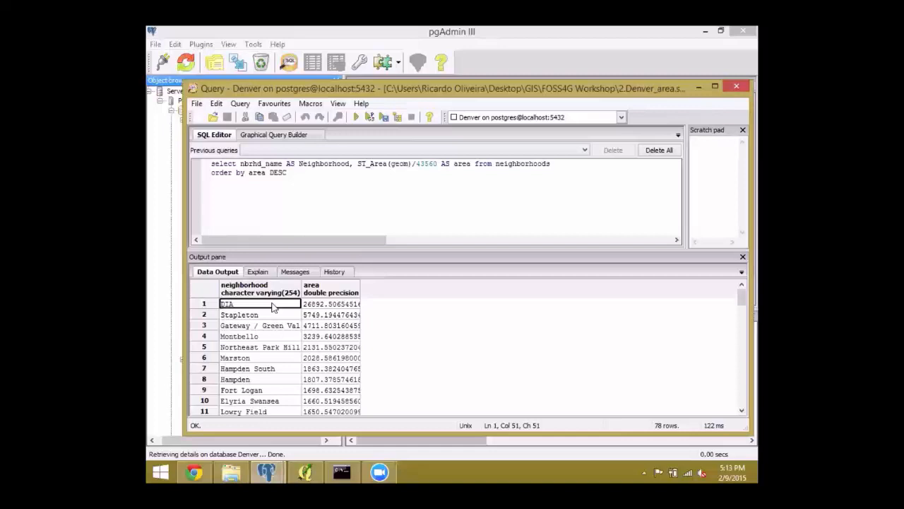
pyautogui.click(260, 325)
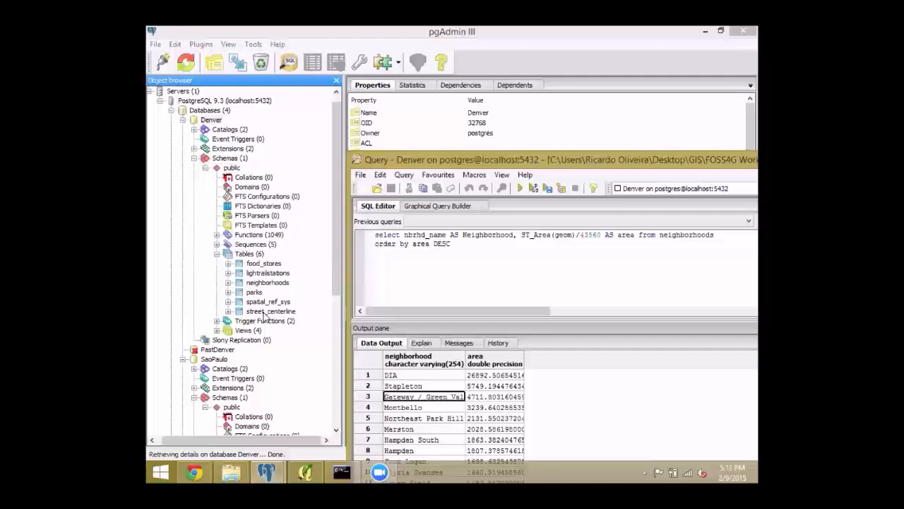
# Select the street_centerline table in the Object Browser
pyautogui.click(271, 311)
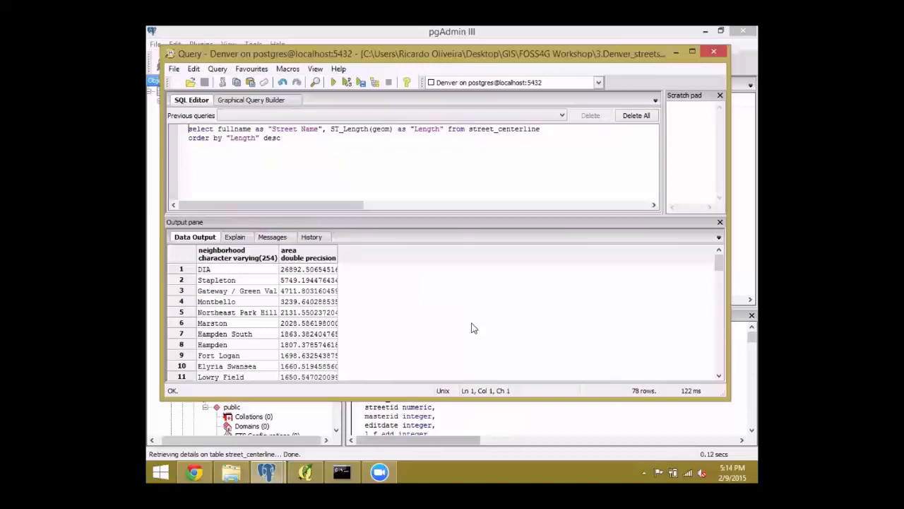
# Run the street length query, convert lengths to miles with /5280, then close the window
pyautogui.click(333, 82)
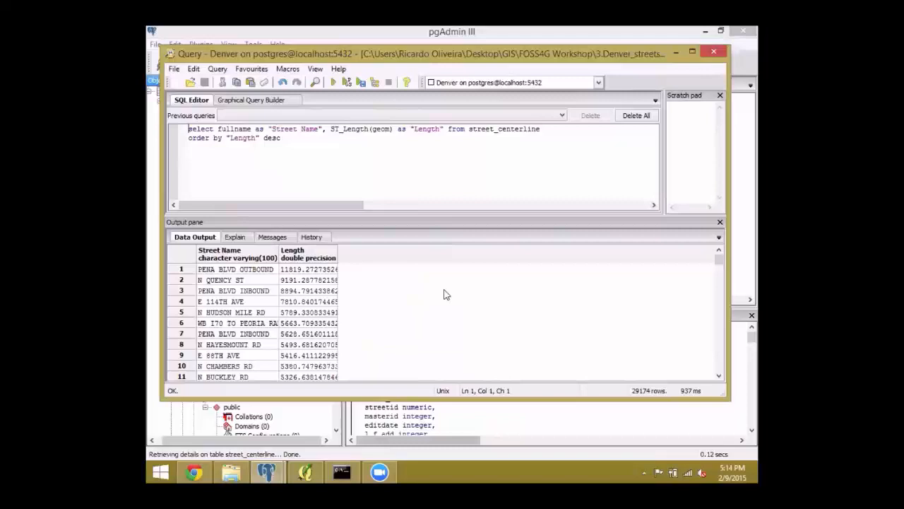
pyautogui.moveTo(387, 128)
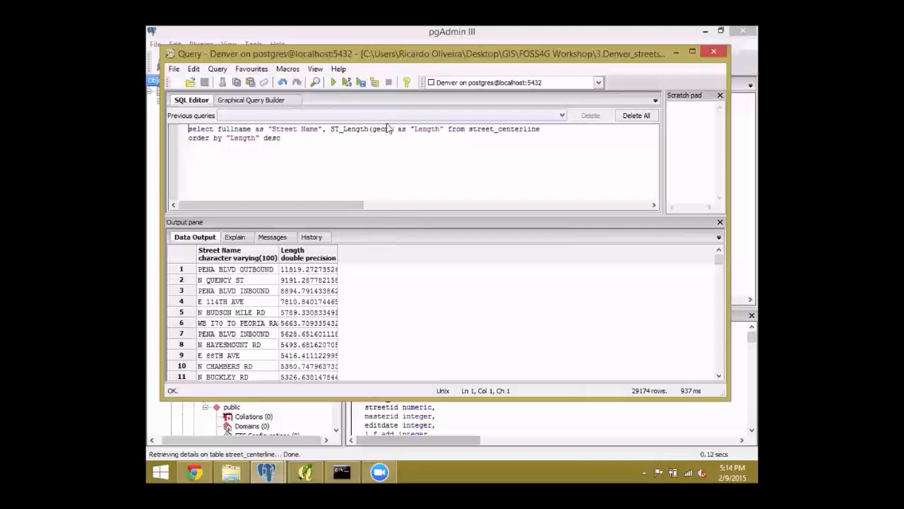
pyautogui.write('/')
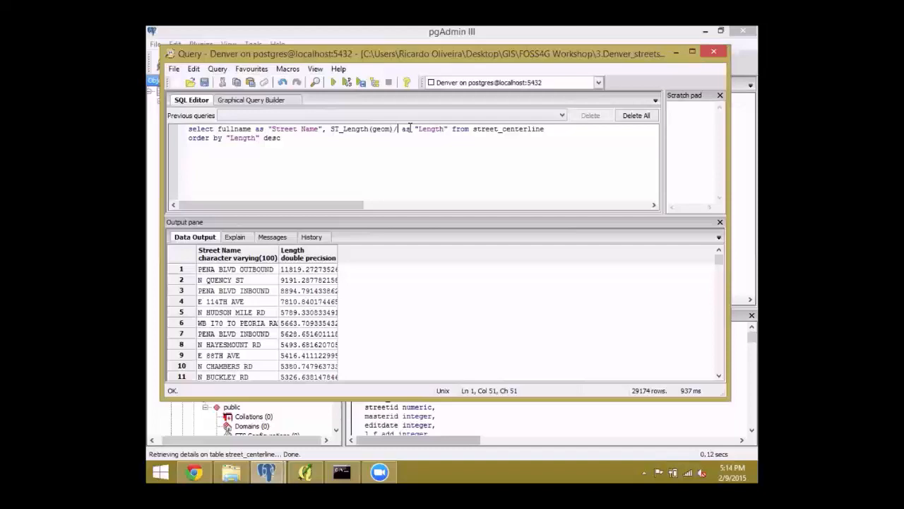
pyautogui.write('5280')
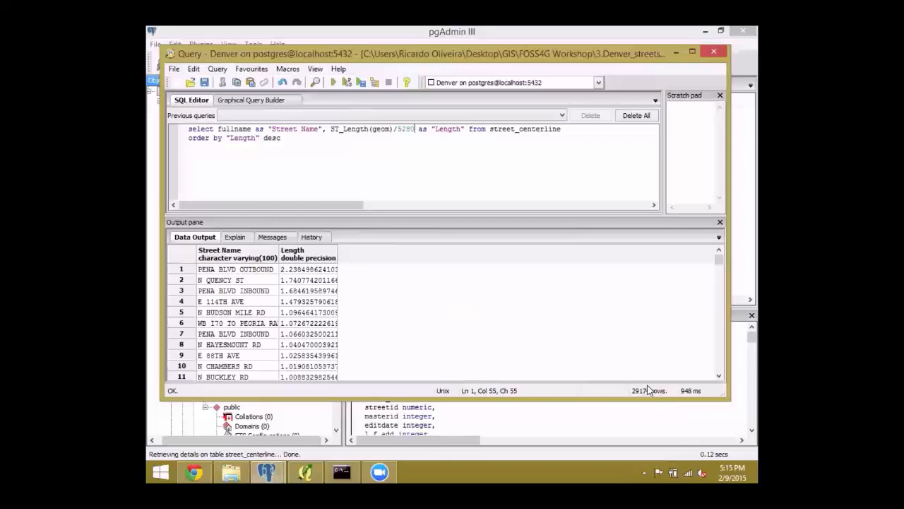
pyautogui.click(714, 51)
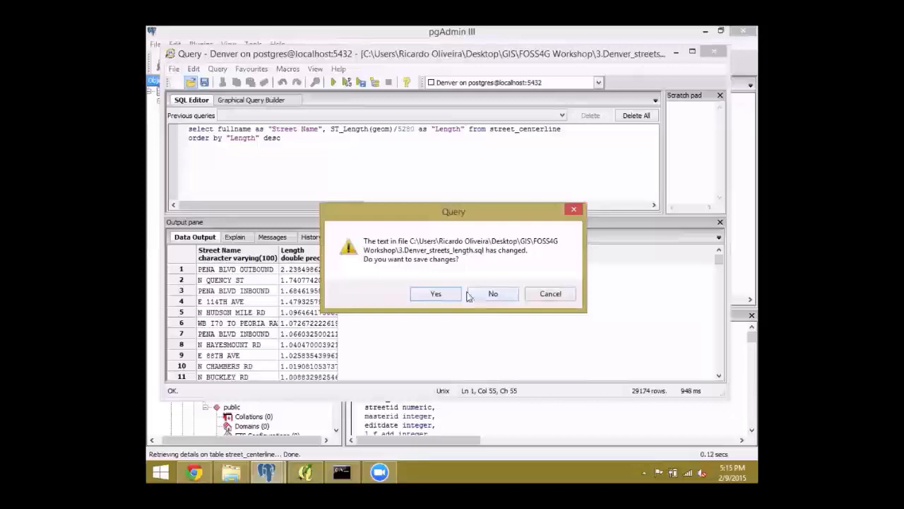
# Answer No to the unsaved-changes prompt, closing the query window
pyautogui.click(492, 293)
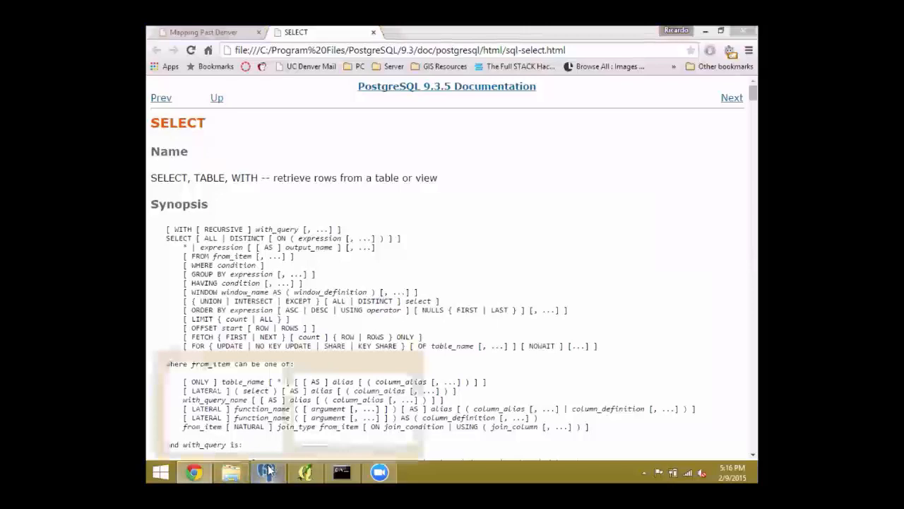
# Show the local PostgreSQL 9.3.5 sql-select.html reference page in Chrome
pyautogui.click(267, 472)
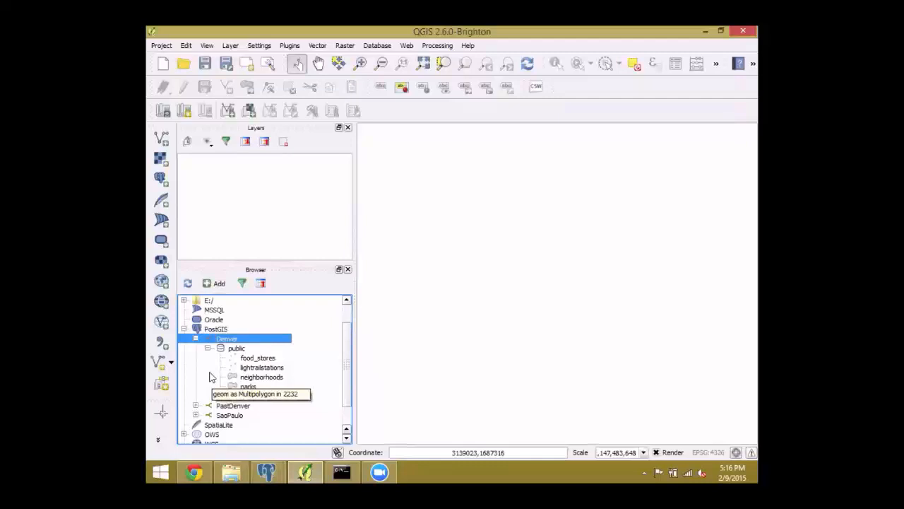
# Add the Denver street_centerline PostGIS table to the map as a layer
pyautogui.doubleClick(264, 396)
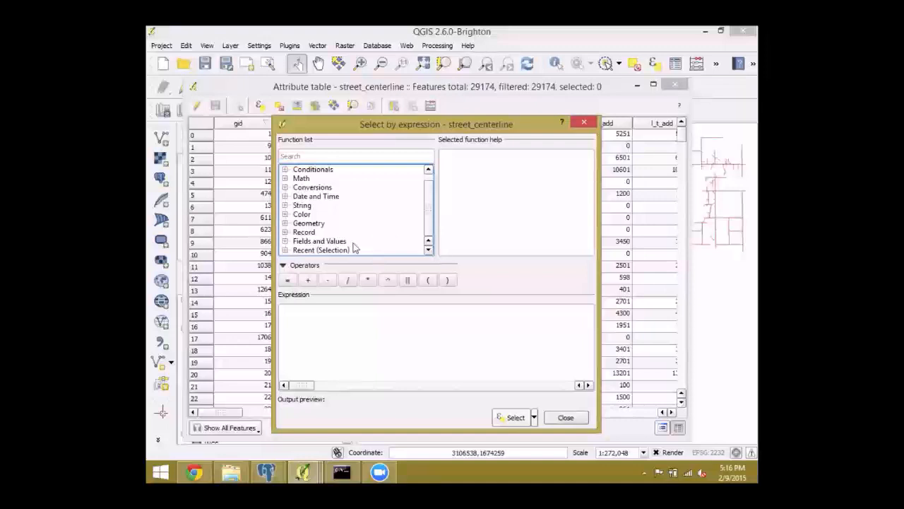
# Enter the expression "fullname" = 'PRIVATE RD' in Select by expression for street_centerline
pyautogui.click(319, 241)
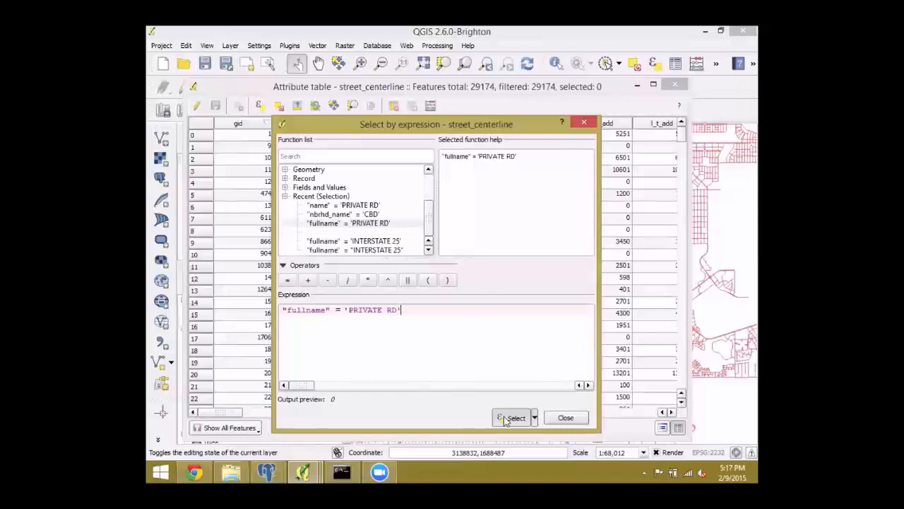
# Run the selection so the 1,656 PRIVATE RD segments highlight on the Denver street map
pyautogui.click(512, 418)
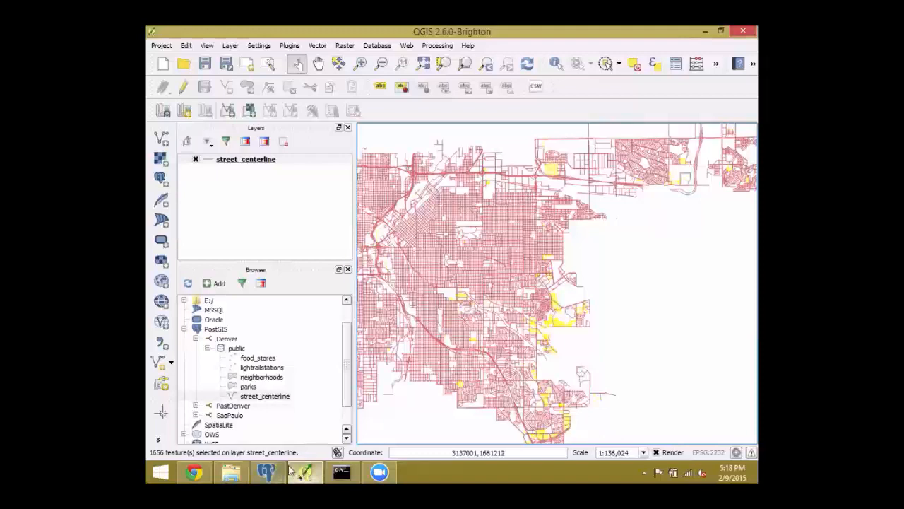
pyautogui.moveTo(267, 472)
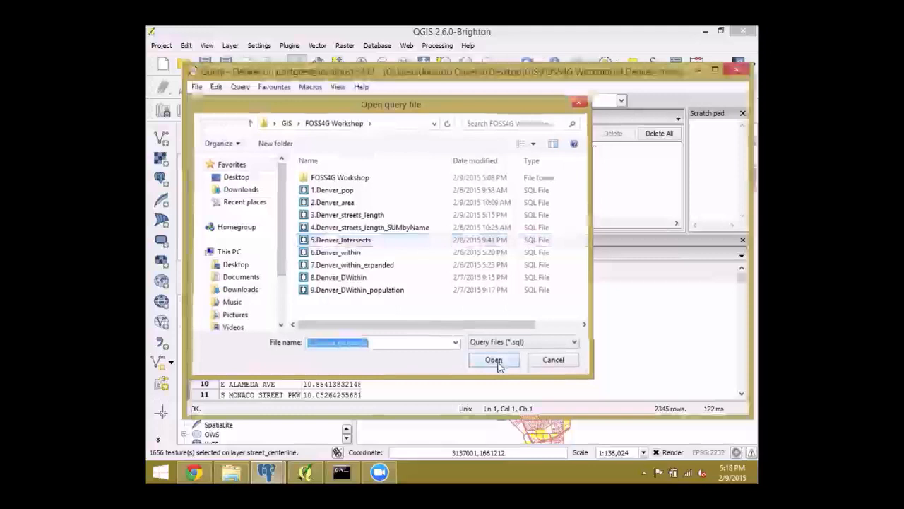
# Run 5.Denver_Intersects for the 24 CBD-crossing streets and point out 'CBD' and nbrhd_name in the SQL
pyautogui.click(493, 360)
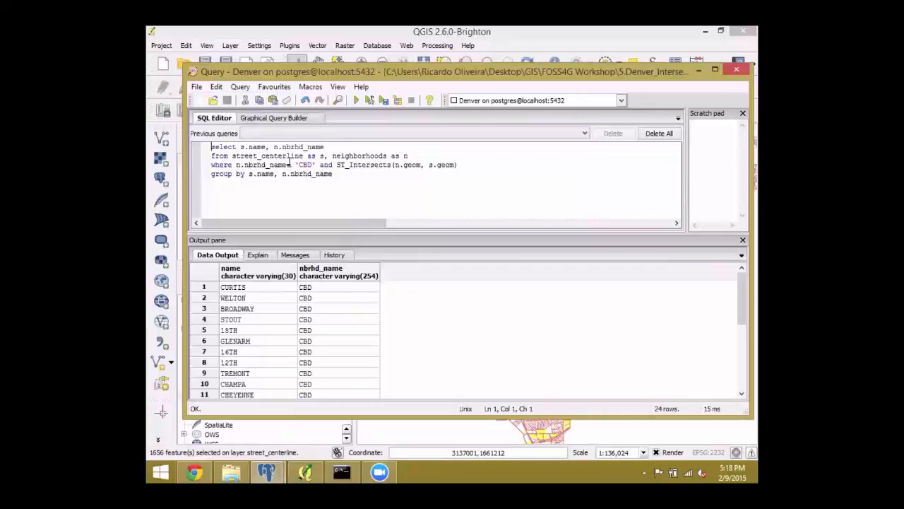
pyautogui.doubleClick(300, 145)
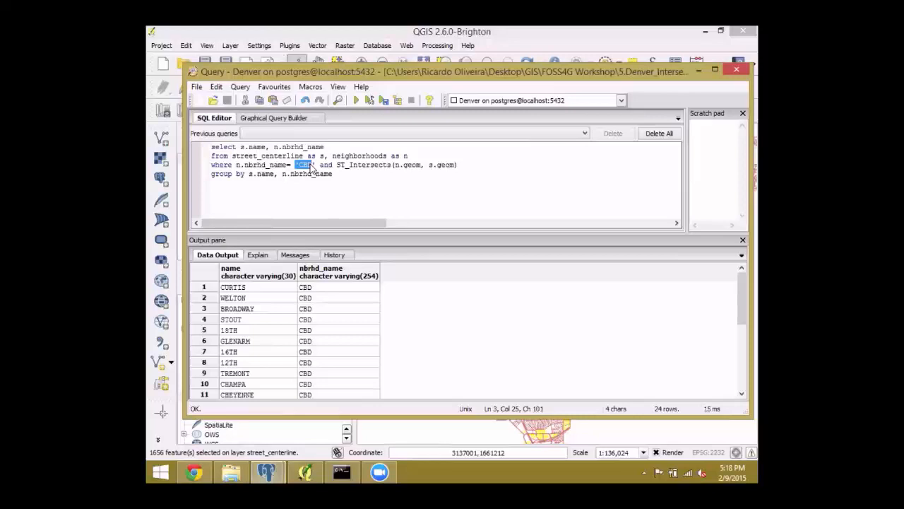
pyautogui.click(233, 287)
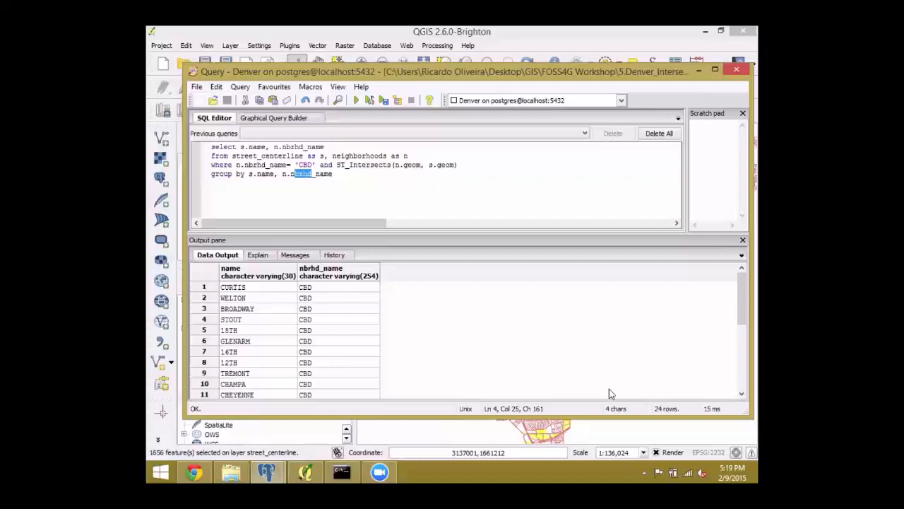
pyautogui.moveTo(149, 76)
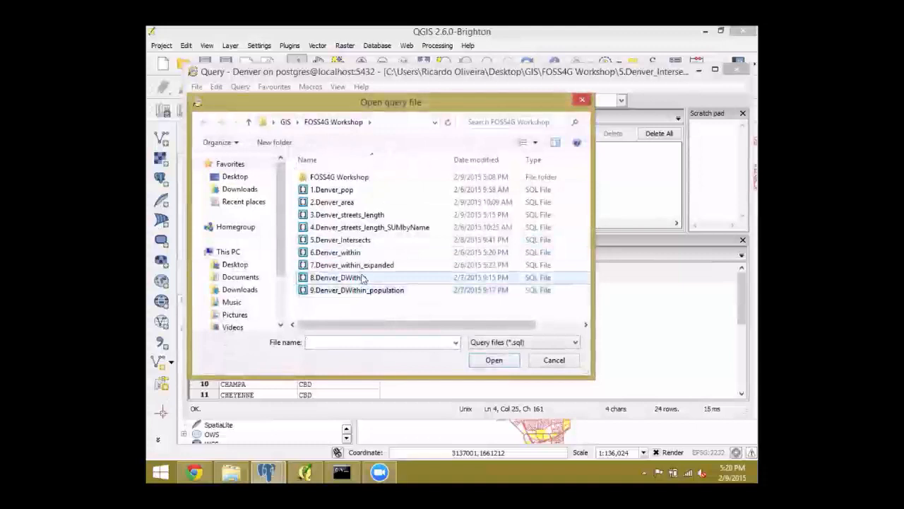
# Run 6.Denver_within listing 28 light rail stations with their neighbourhoods and note the ST_Within condition
pyautogui.click(335, 252)
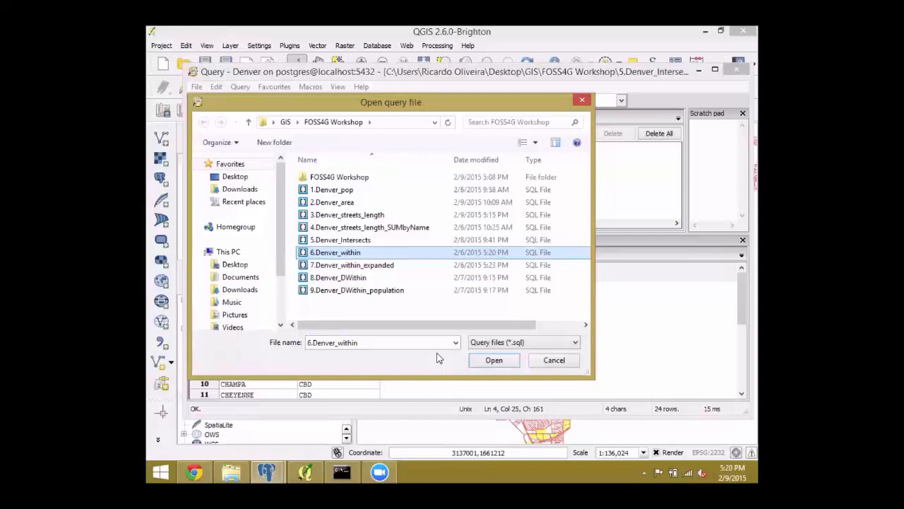
pyautogui.click(494, 361)
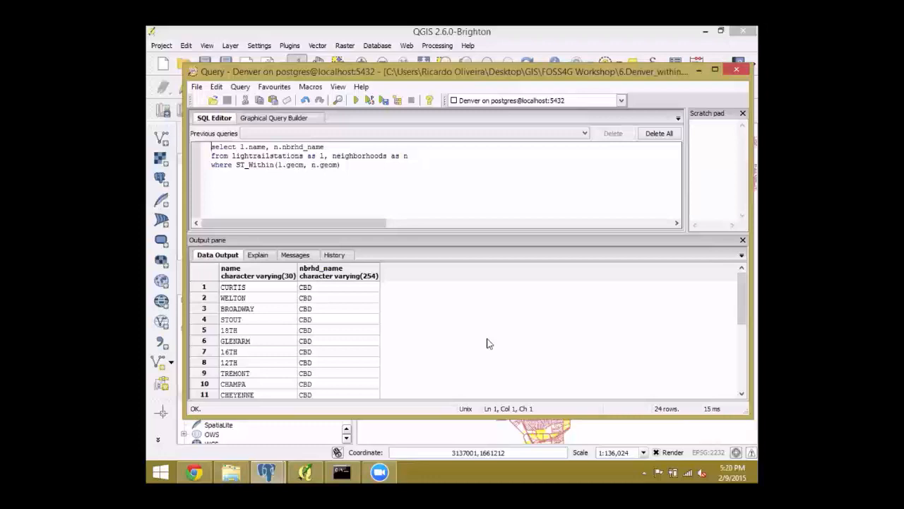
pyautogui.click(356, 99)
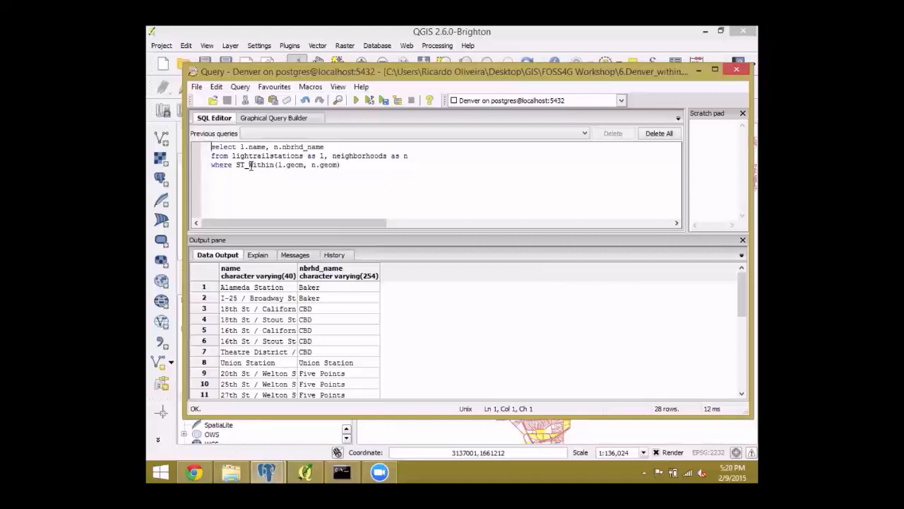
pyautogui.click(308, 287)
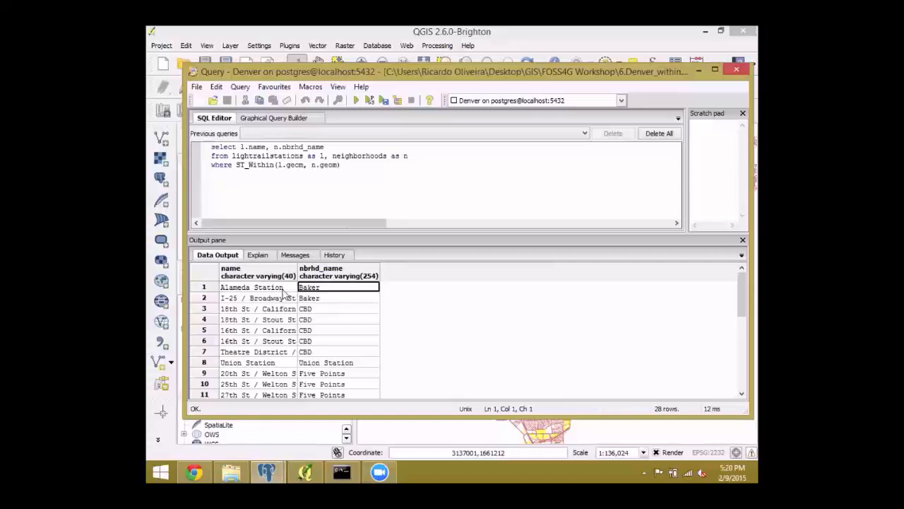
pyautogui.scroll(-3)
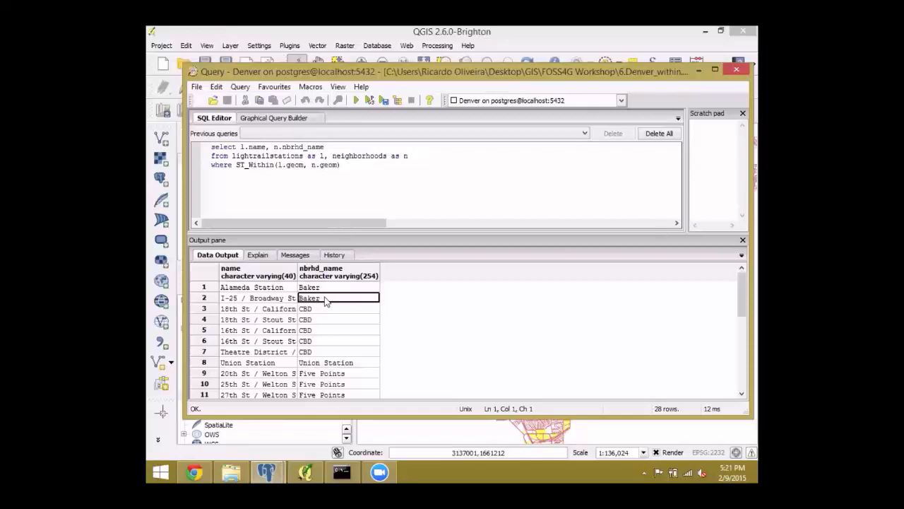
pyautogui.click(212, 99)
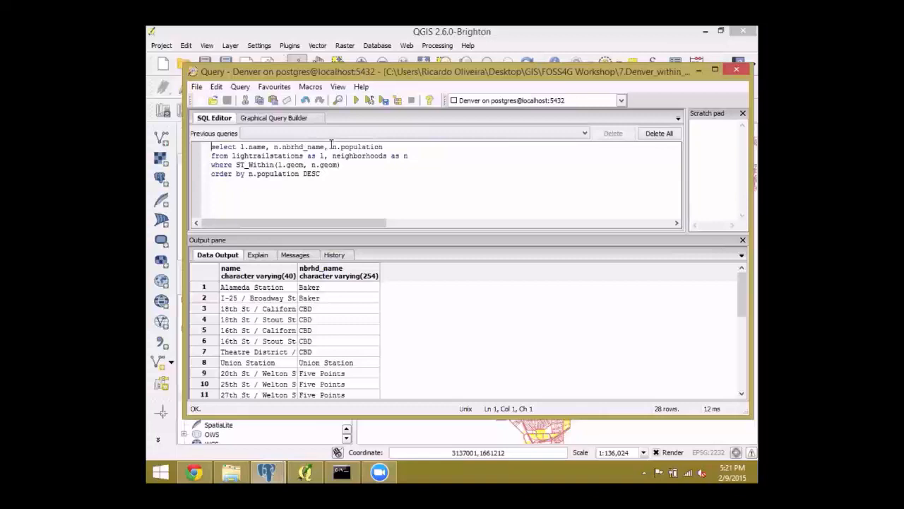
# Execute 8.Denver_DWithin to pair stations with neighbourhoods within 5280, returning 249 rows
pyautogui.click(356, 99)
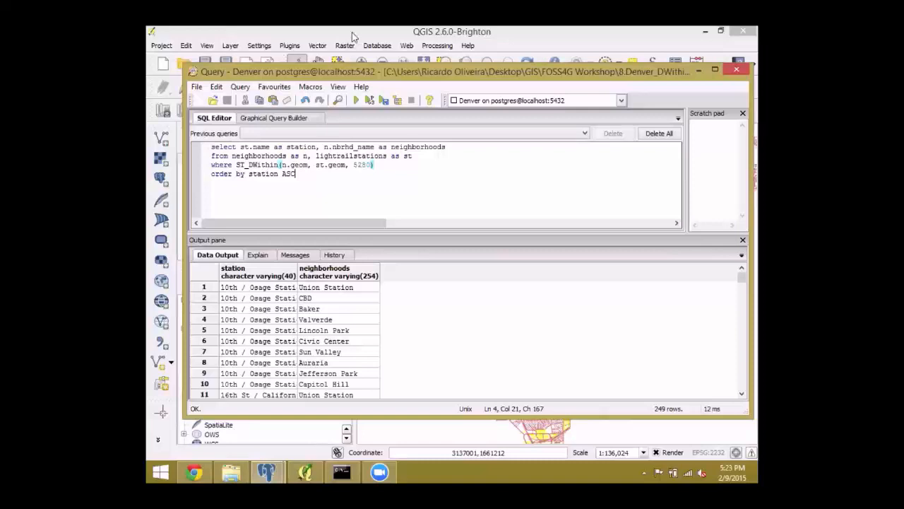
# Edit the 5280 distance, fix the syntax error, rerun for 249 rows, and start opening a saved SQL file
pyautogui.doubleClick(362, 164)
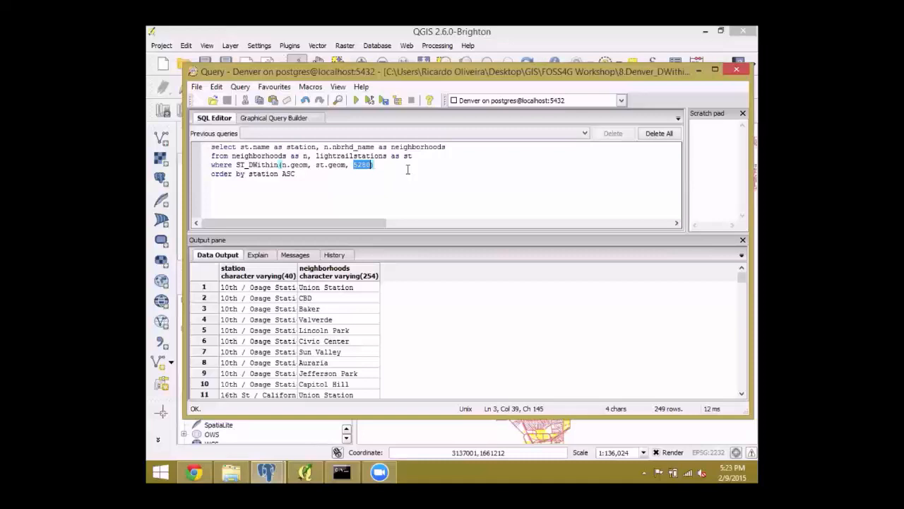
pyautogui.click(356, 99)
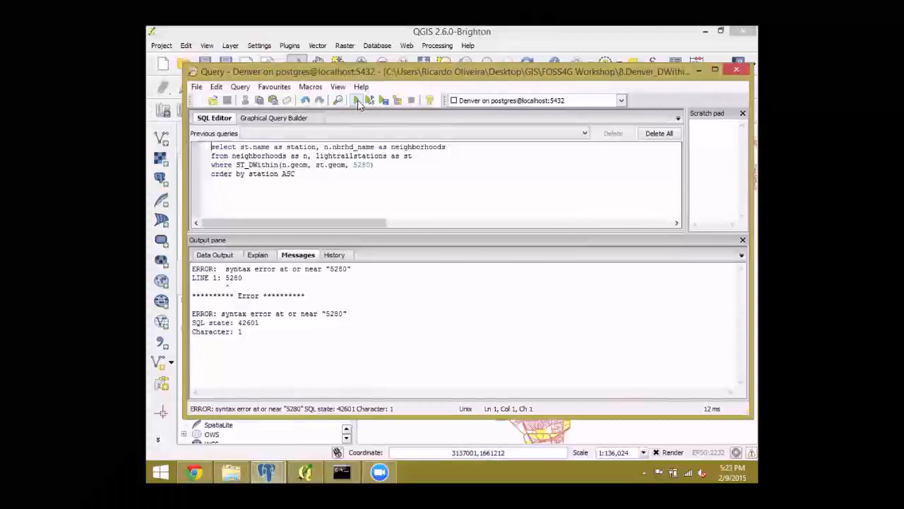
pyautogui.click(356, 99)
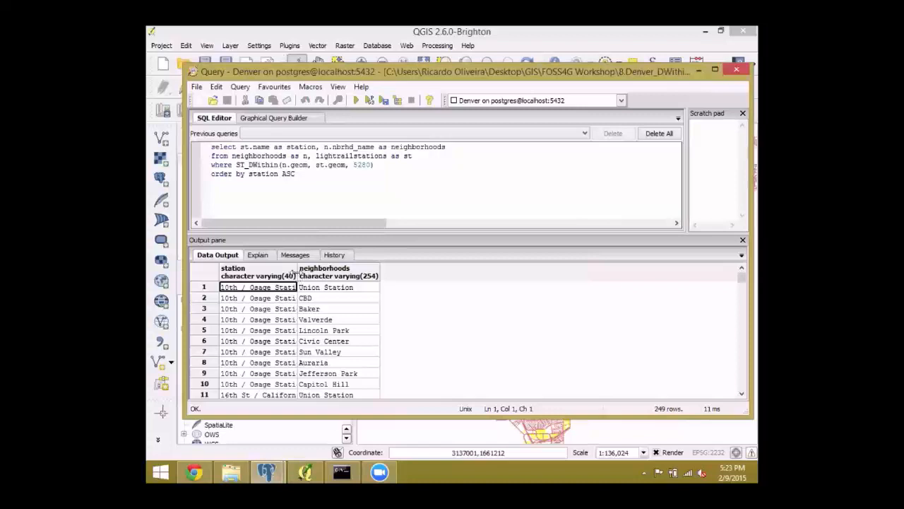
pyautogui.click(257, 308)
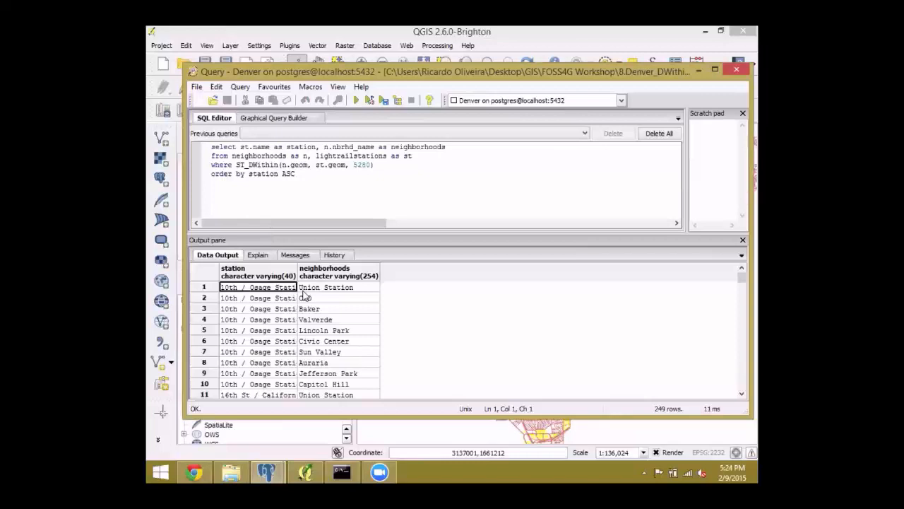
pyautogui.click(212, 99)
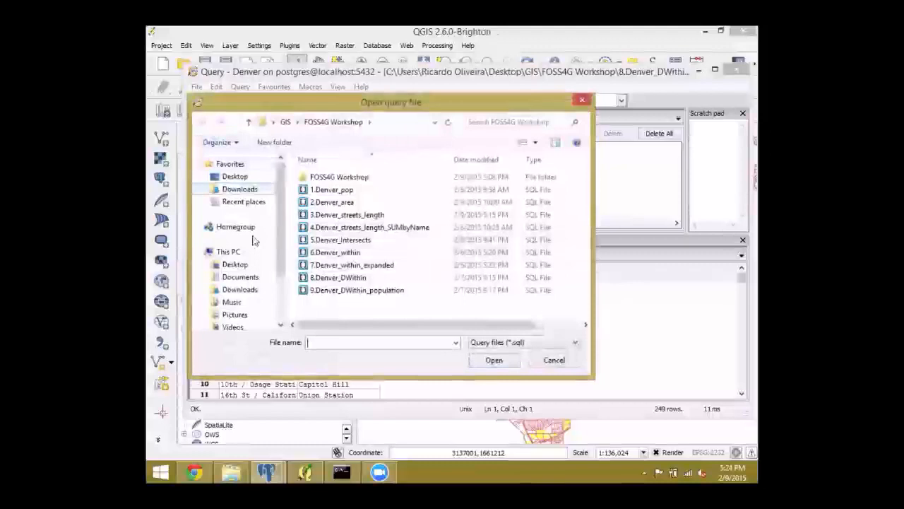
# Run 9.Denver_DWithin_population totalling population near 33 stations and review the results
pyautogui.click(493, 361)
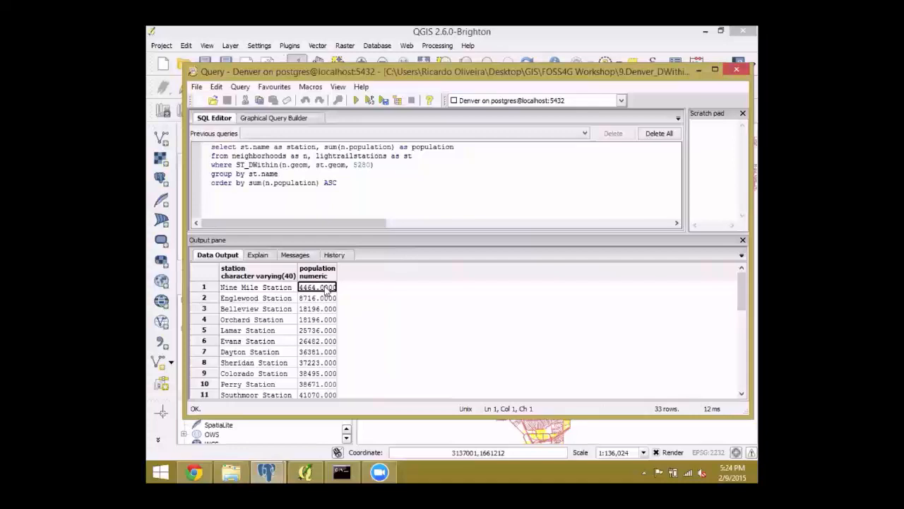
pyautogui.scroll(-3)
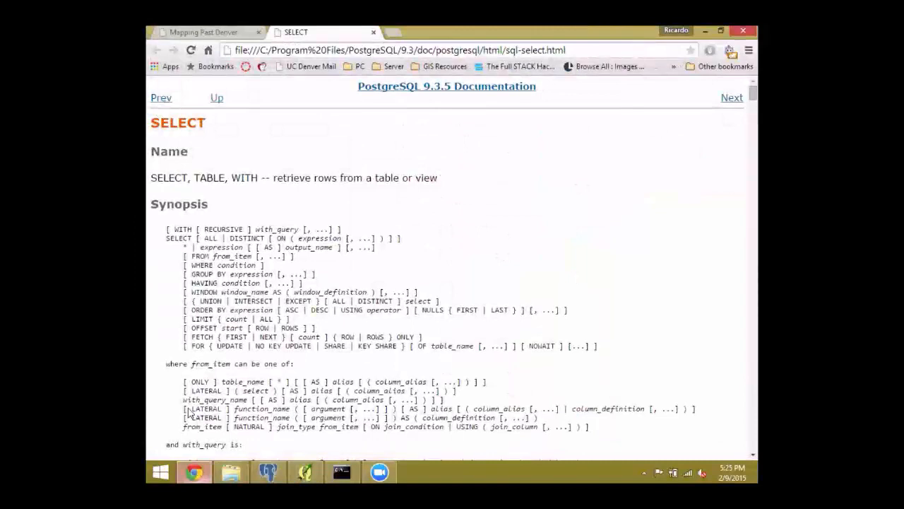
# Leave the Chrome SELECT documentation and return to pgAdmin showing the PastDenver database properties
pyautogui.click(203, 31)
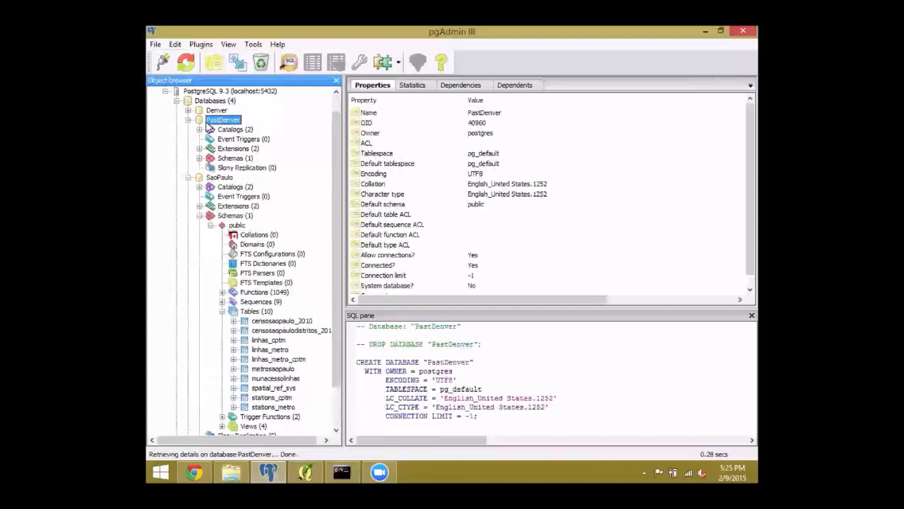
# Run SELECT * FROM "1903-1925" in a PastDenver query window and browse the 150-row output across to geometry
pyautogui.click(267, 263)
pyautogui.write('SELECT')
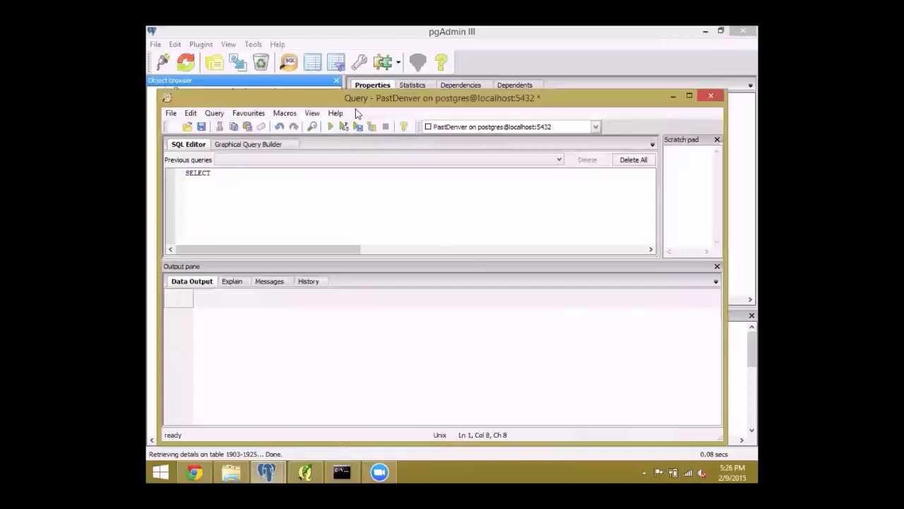
pyautogui.write('*')
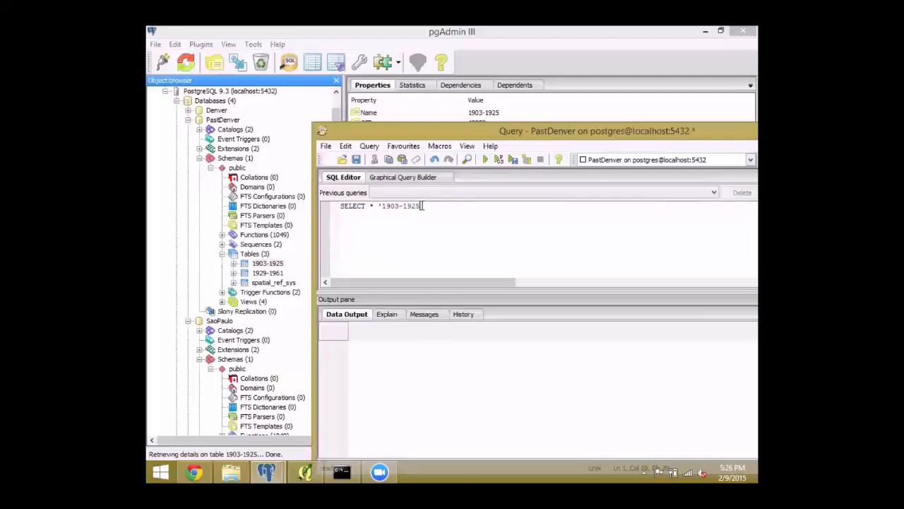
pyautogui.click(485, 159)
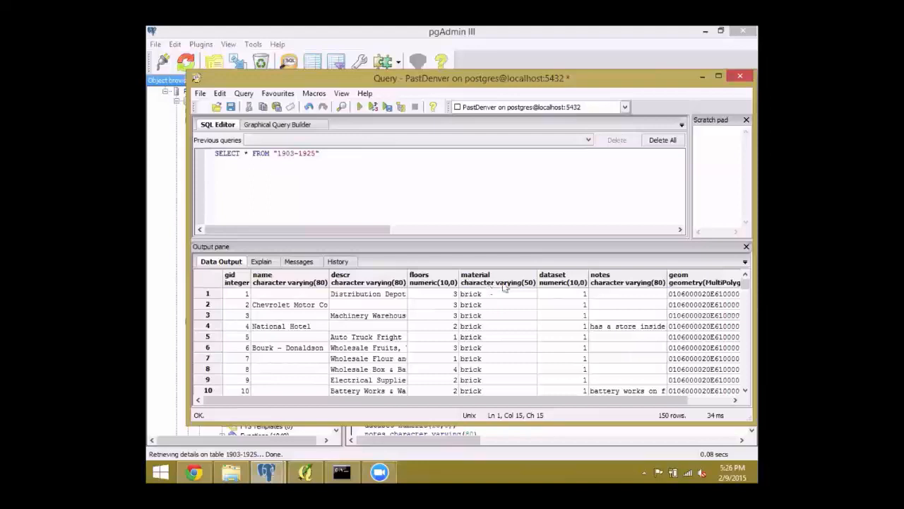
pyautogui.hscroll(3)
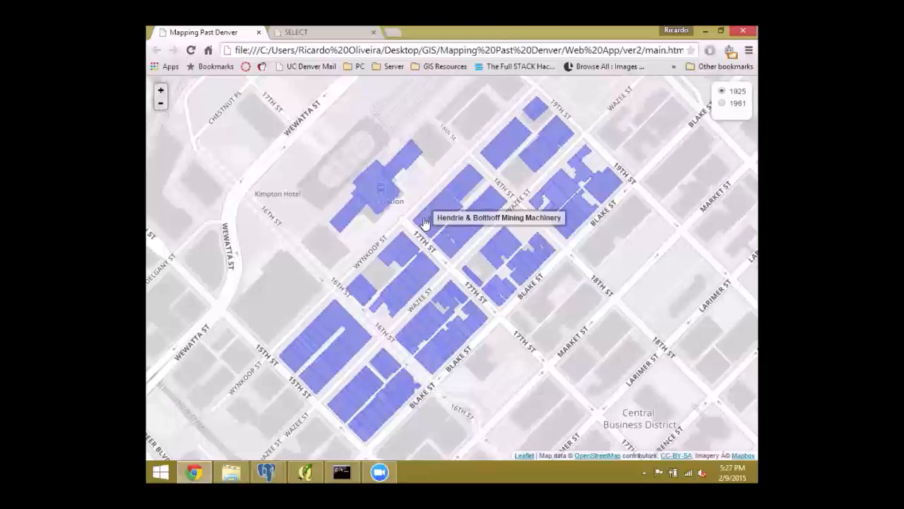
# Hover a blue 1925 building footprint on the Mapping Past Denver downtown map to see its name
pyautogui.click(426, 223)
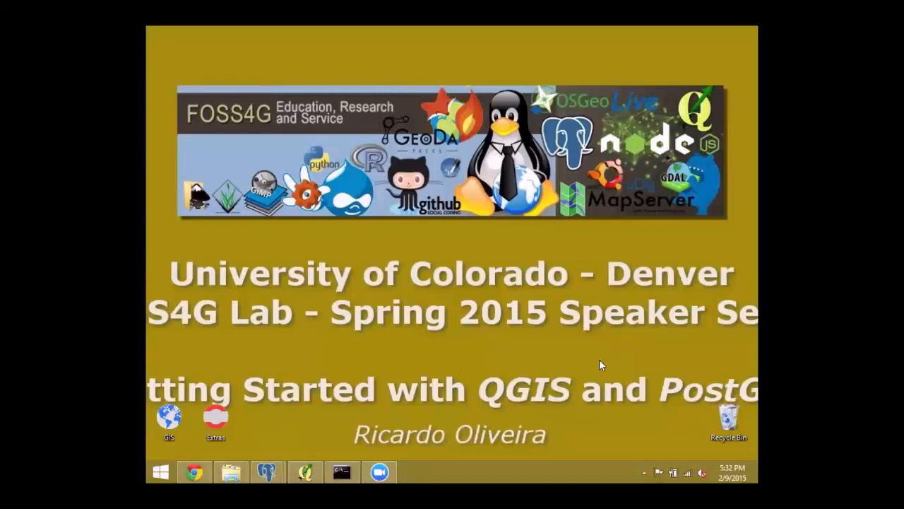
pyautogui.moveTo(360, 217)
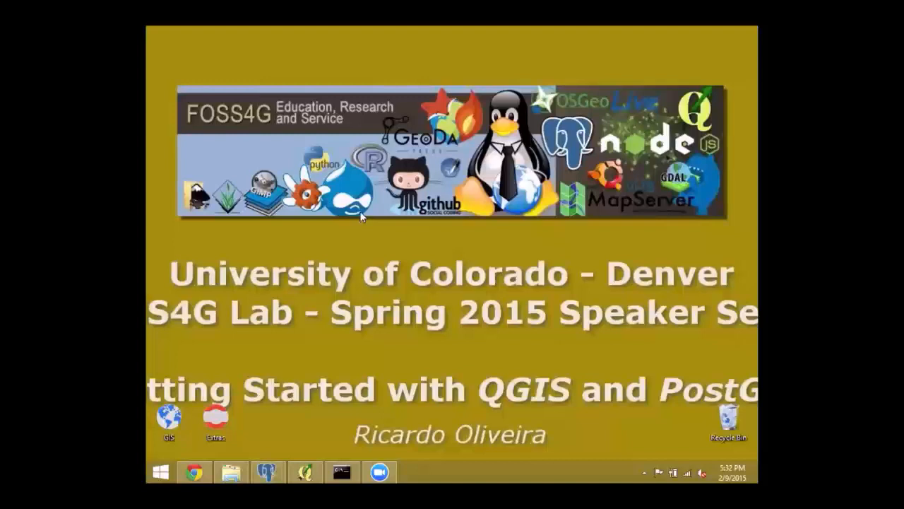
pyautogui.click(305, 472)
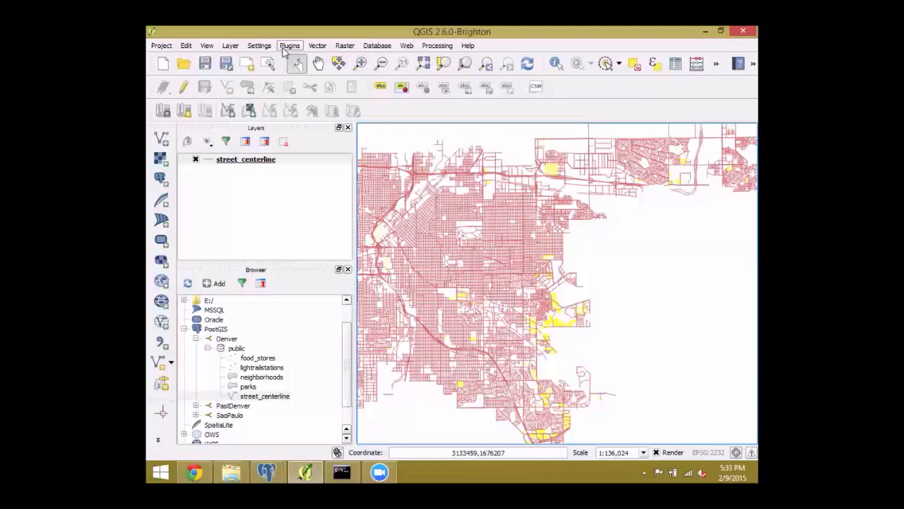
# Switch back to the QGIS window with the Denver street_centerline map
pyautogui.click(376, 45)
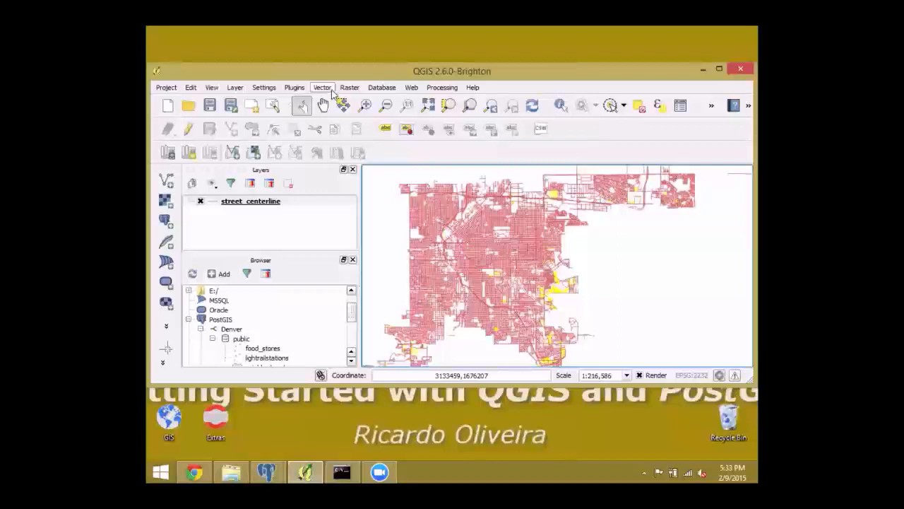
# Show the Vector menu's tools on the way to the Raster tools list
pyautogui.click(381, 88)
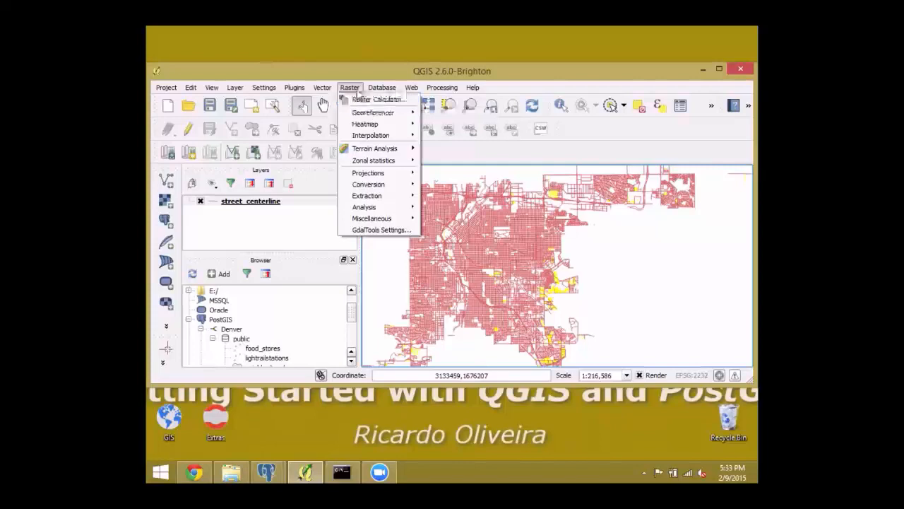
# Dismiss the Raster tools list, returning to the Browser's PostGIS connections
pyautogui.click(293, 88)
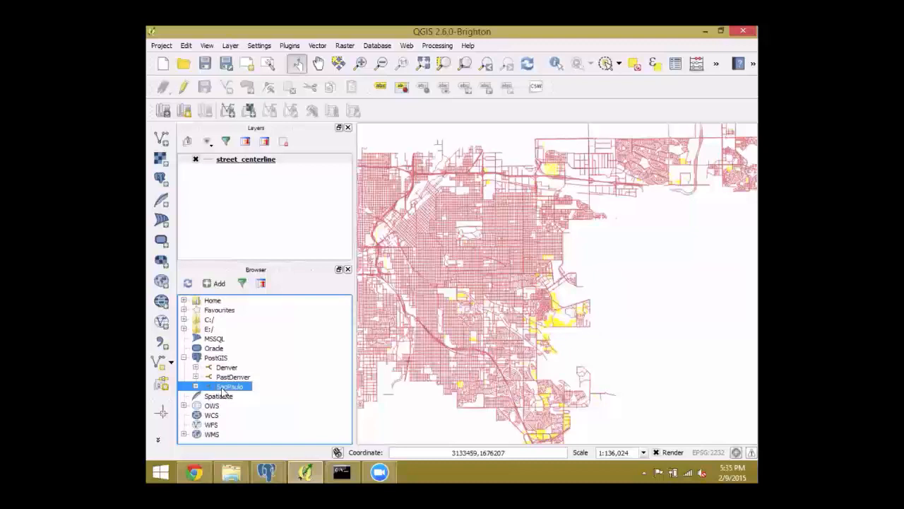
# Start a new PostGIS connection from the Browser, opening the blank connection form
pyautogui.rightClick(216, 357)
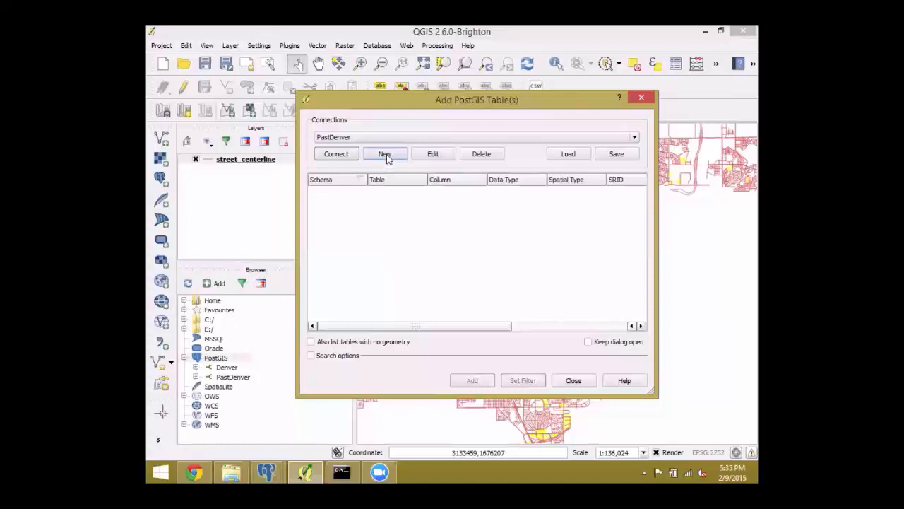
pyautogui.click(633, 137)
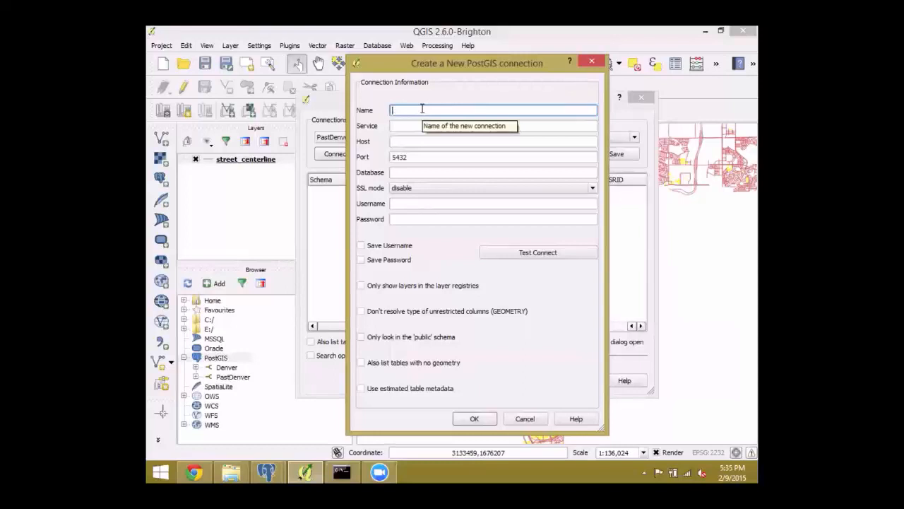
# Save a SaoPaulo connection (database SaoPaulo, port 5432, user postgres) and confirm it tests successfully
pyautogui.write('SaoPaulo')
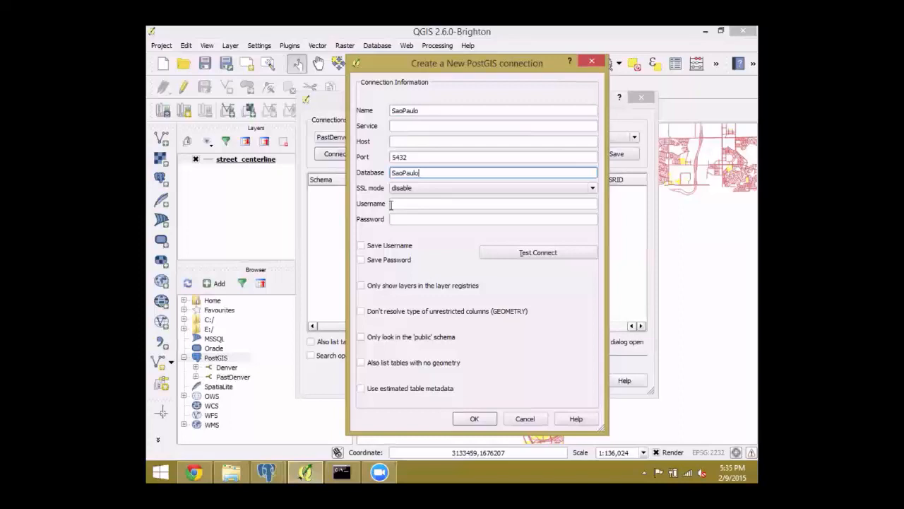
pyautogui.click(492, 203)
pyautogui.write('postgres')
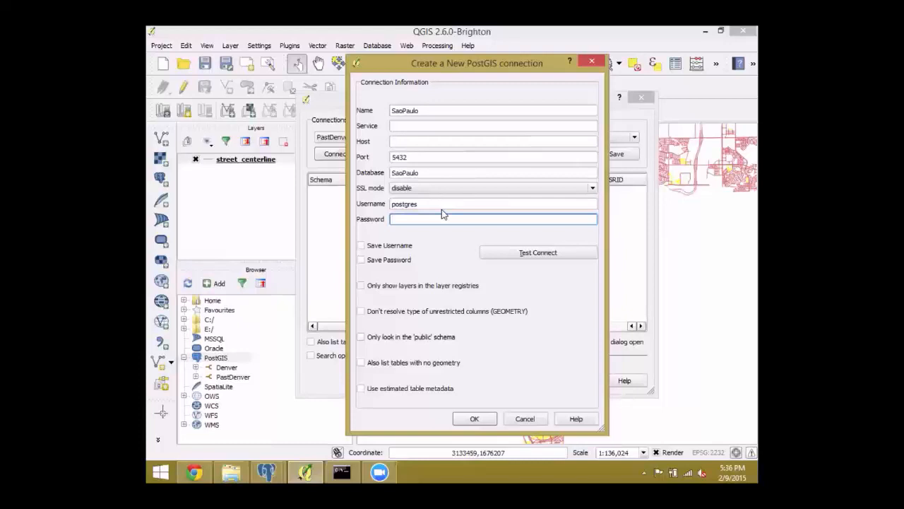
pyautogui.write('•')
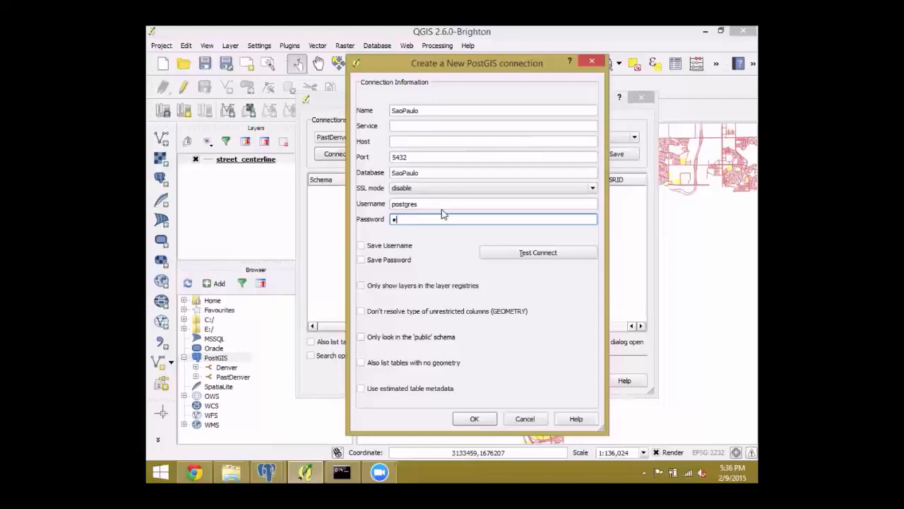
pyautogui.click(537, 251)
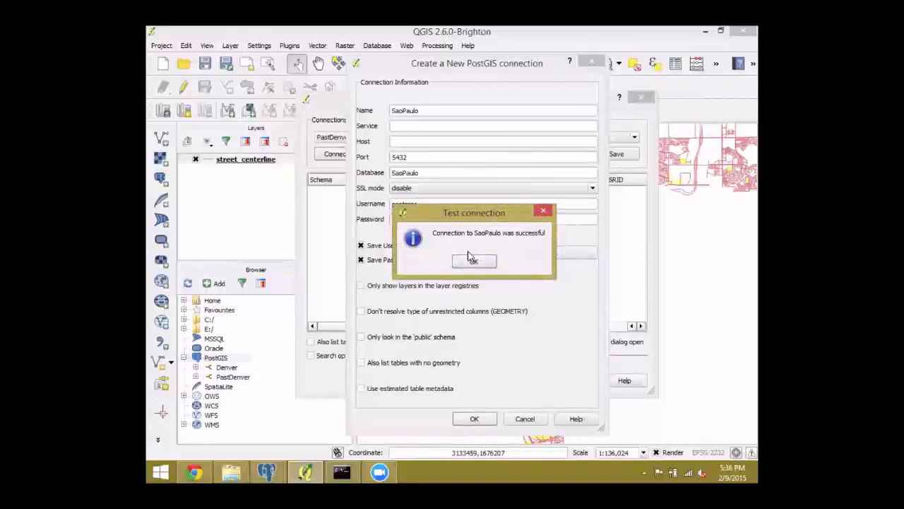
pyautogui.click(475, 260)
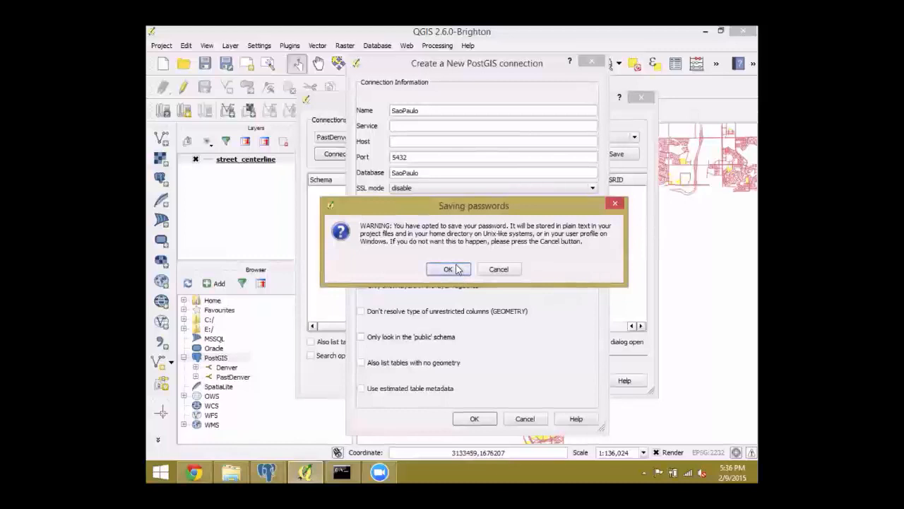
pyautogui.click(447, 269)
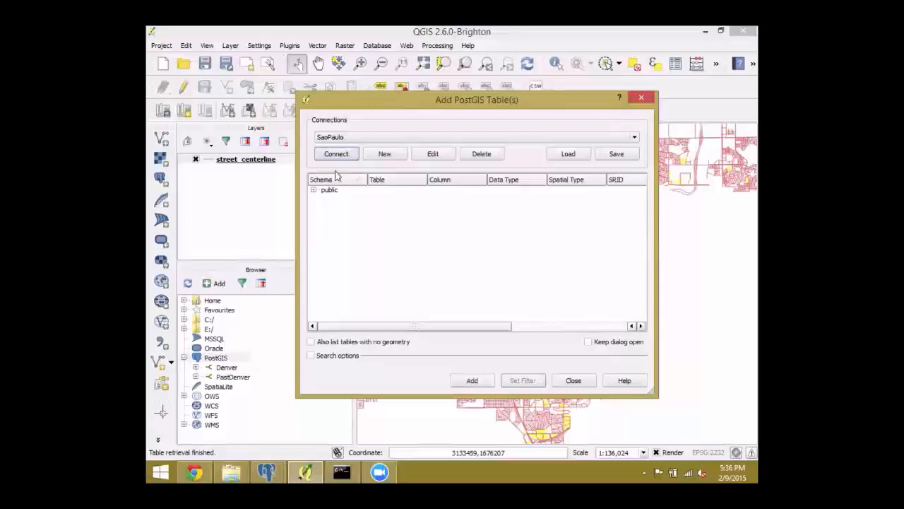
# Expand the public schema to list the SaoPaulo spatial tables in SRID 4674
pyautogui.click(313, 189)
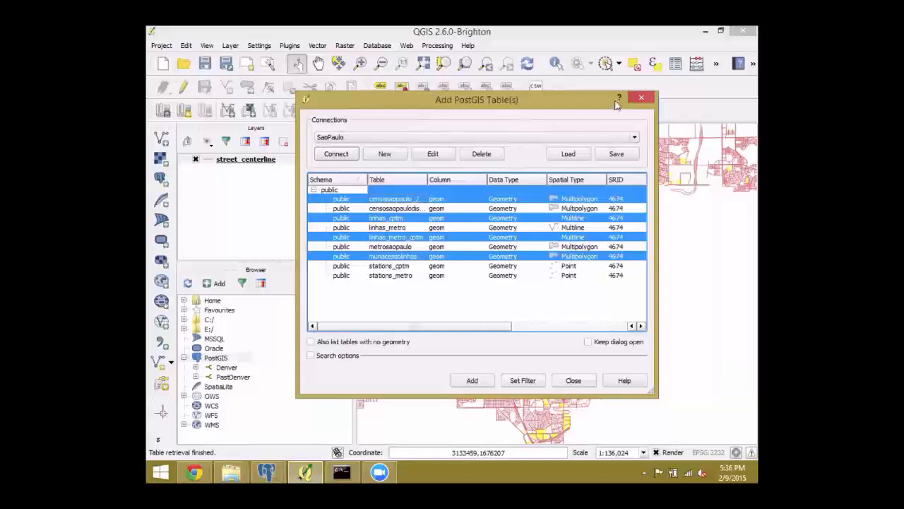
pyautogui.click(574, 380)
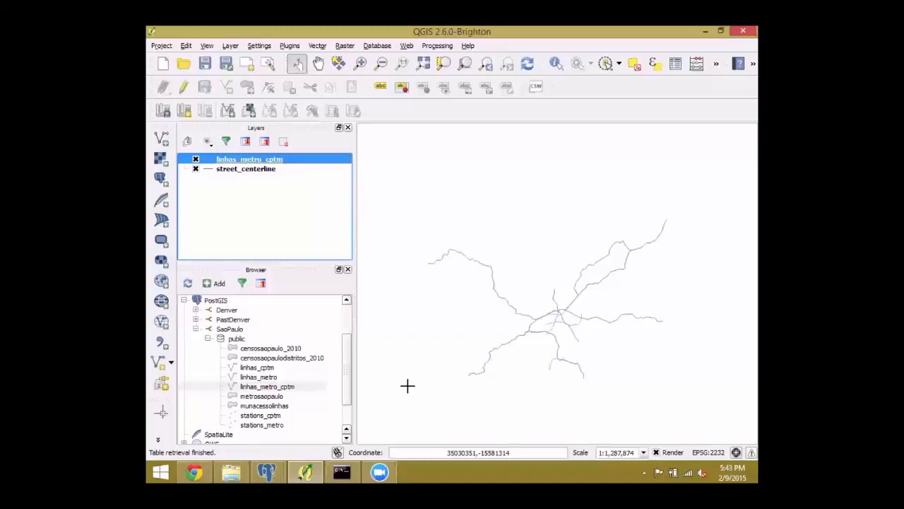
pyautogui.moveTo(438, 382)
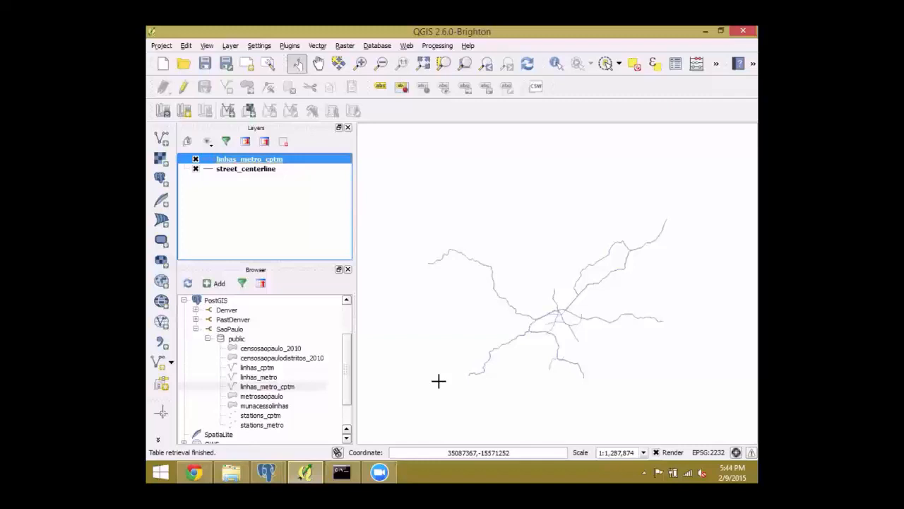